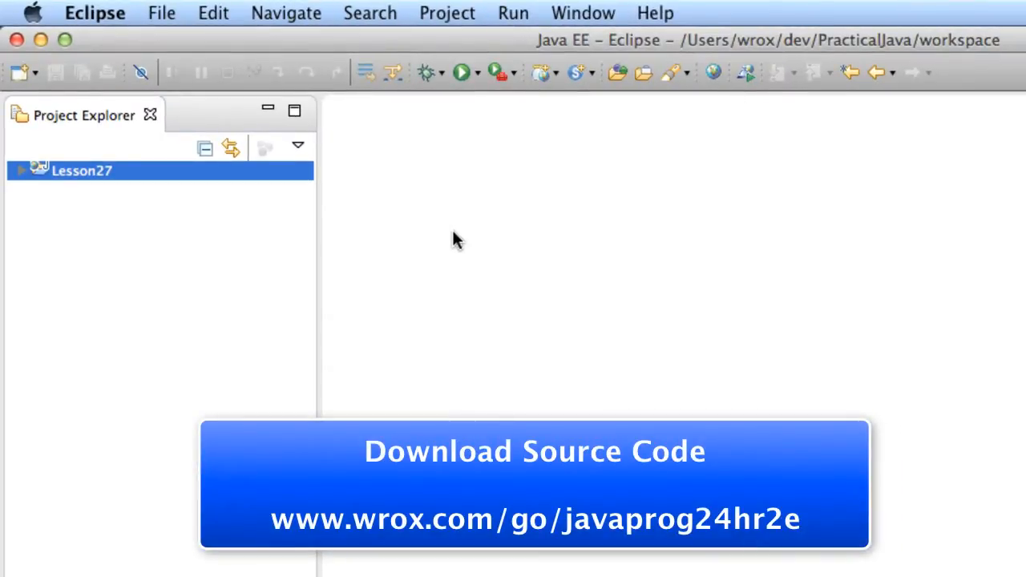
# Expand Lesson27 and its WebContent folder, then select MyCalculator.jsp
pyautogui.click(22, 170)
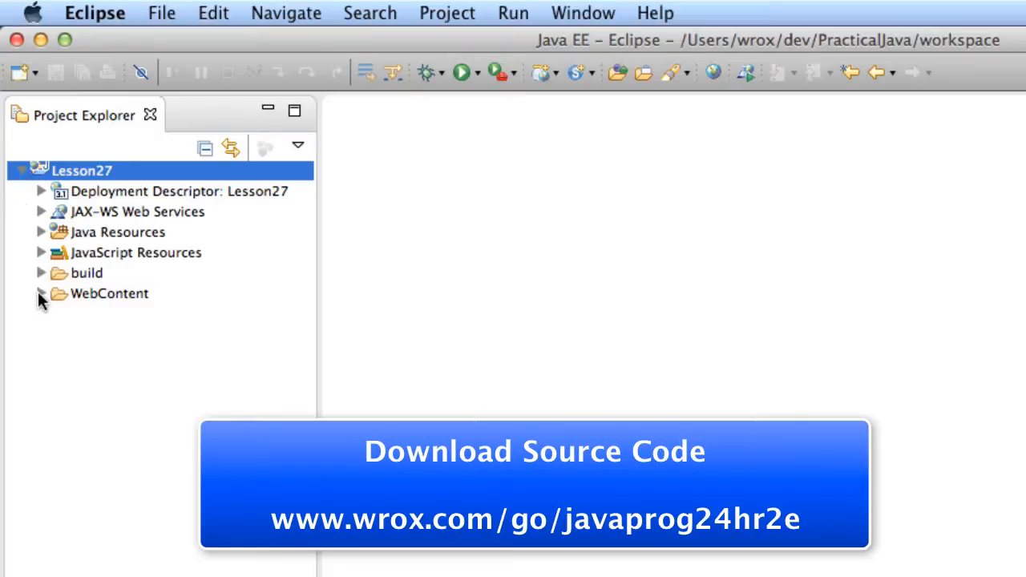
pyautogui.click(42, 293)
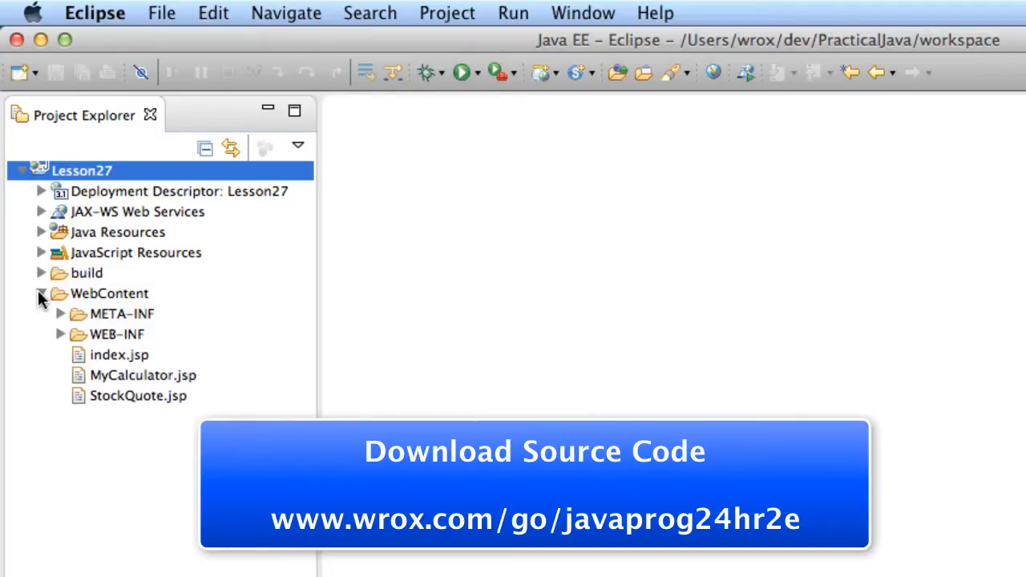
pyautogui.click(109, 293)
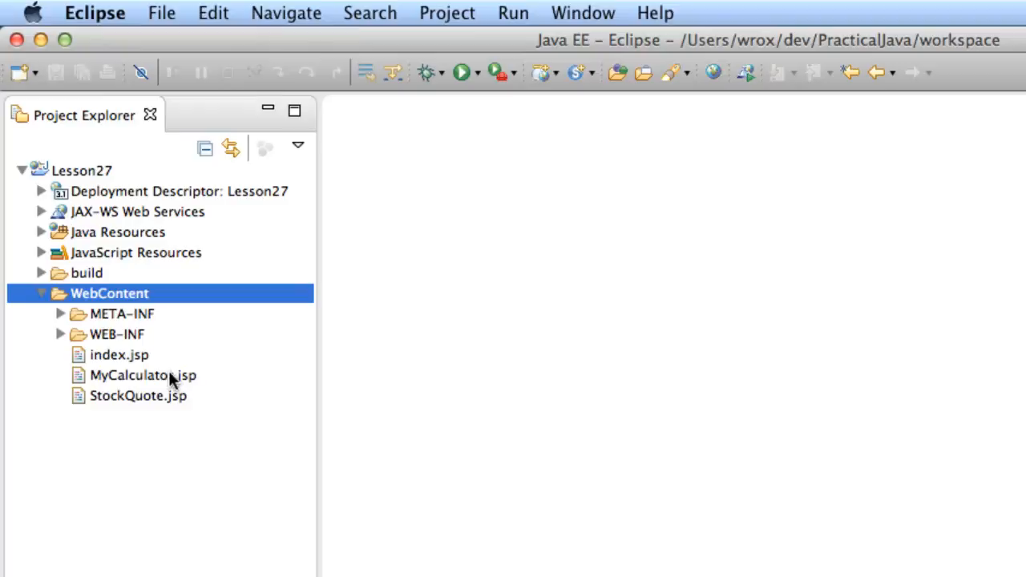
pyautogui.click(143, 375)
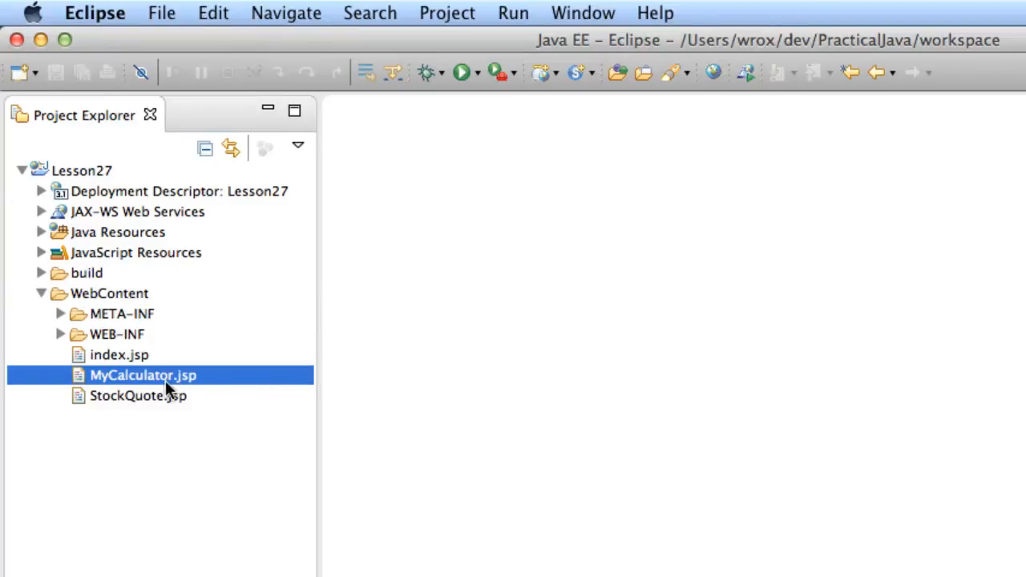
pyautogui.moveTo(167, 389)
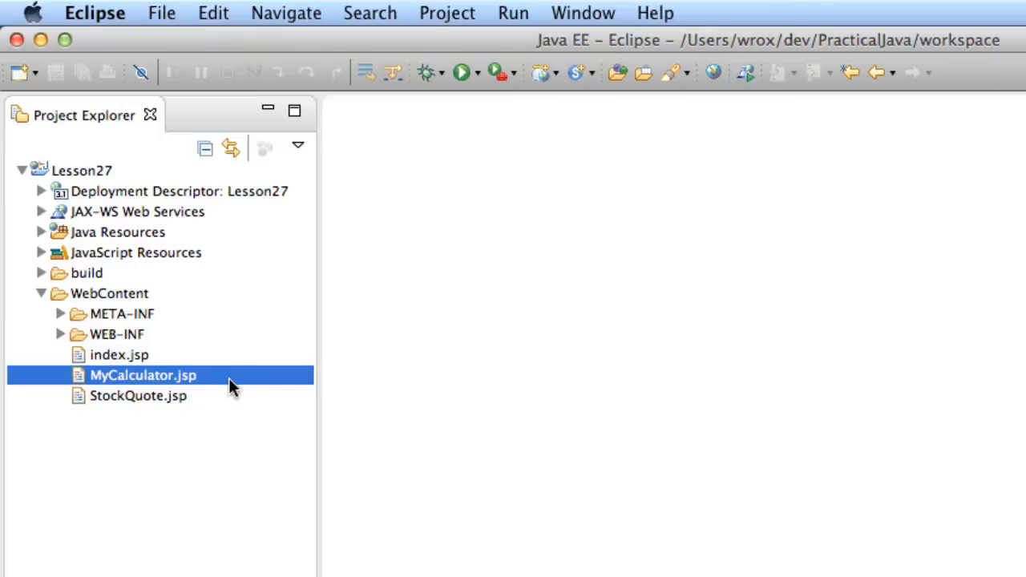
# Open MyCalculator.jsp in the editor and highlight the line computing 2 + 2
pyautogui.doubleClick(143, 375)
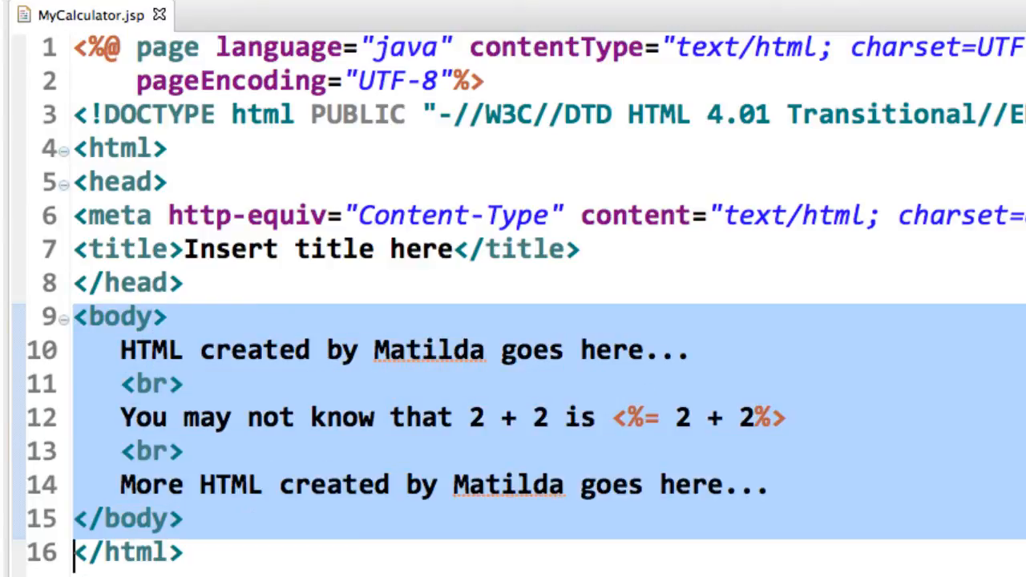
pyautogui.moveTo(484, 256)
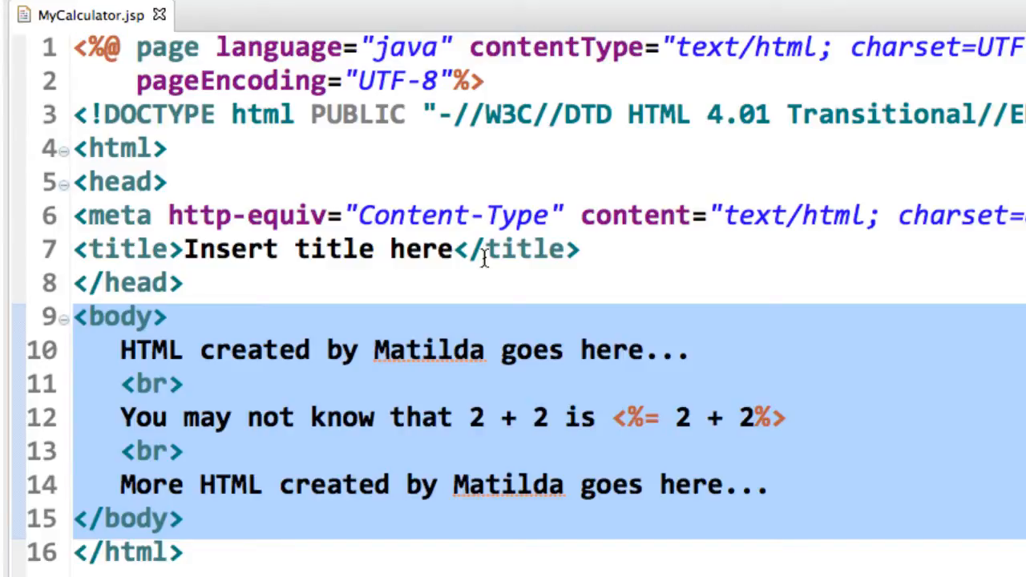
pyautogui.click(119, 417)
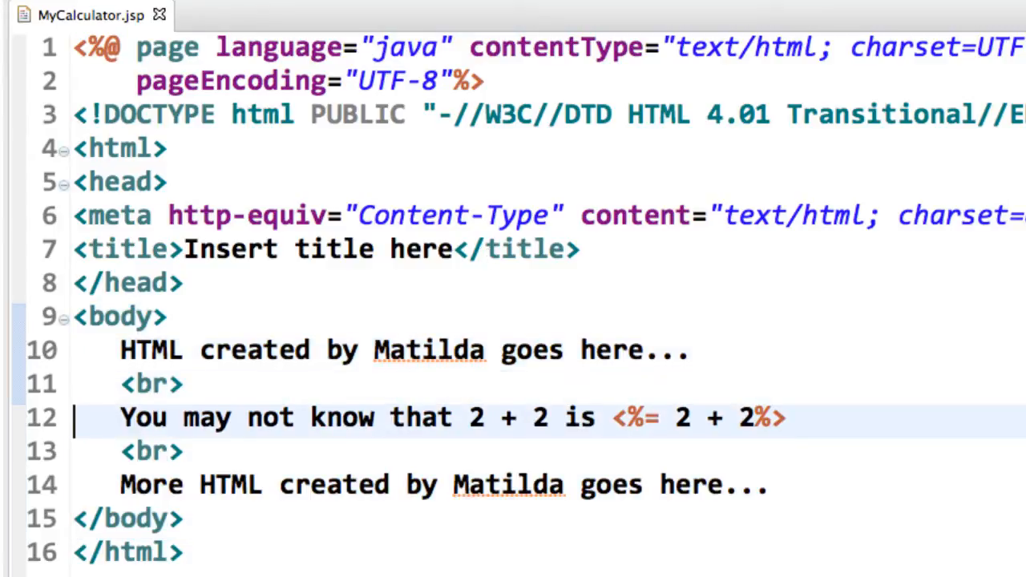
pyautogui.tripleClick(320, 416)
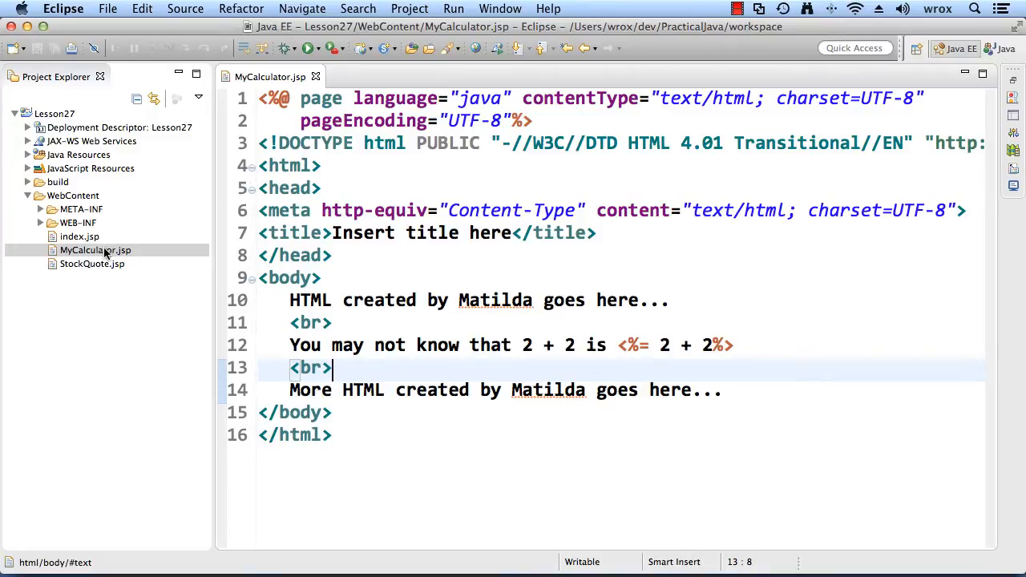
# Launch Run As > Run on Server for MyCalculator.jsp from its context menu
pyautogui.click(95, 250)
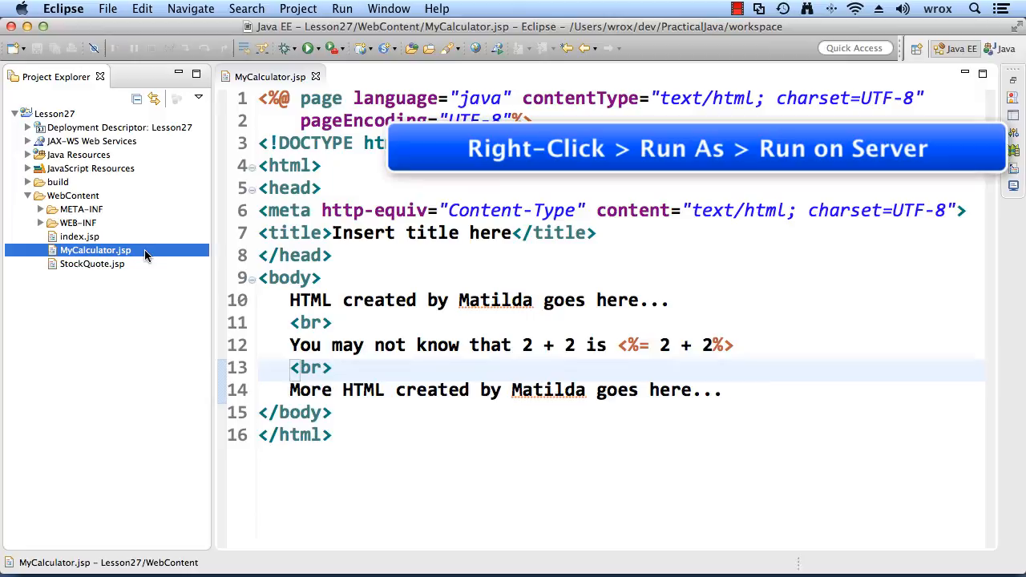
pyautogui.rightClick(95, 250)
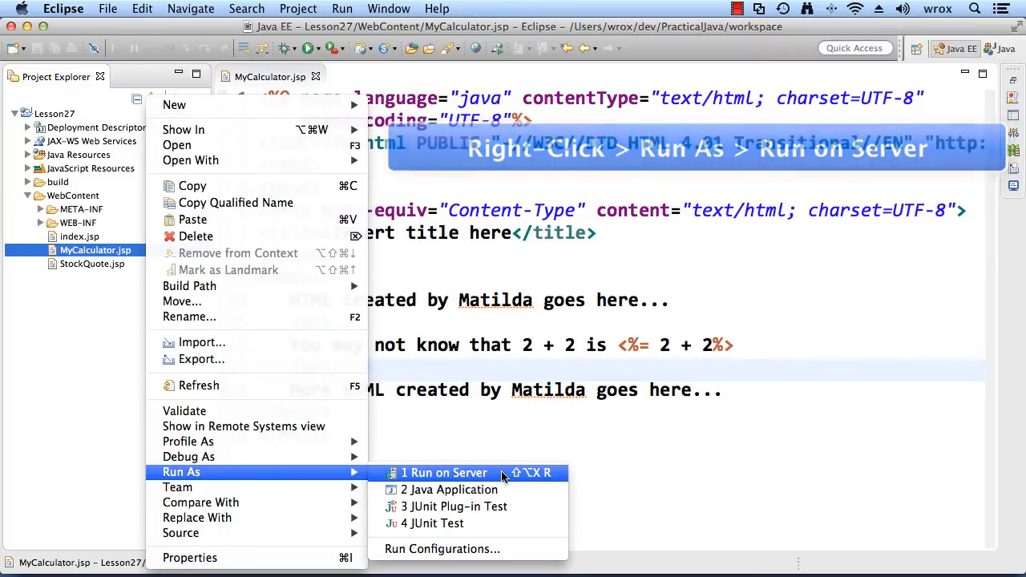
pyautogui.click(445, 471)
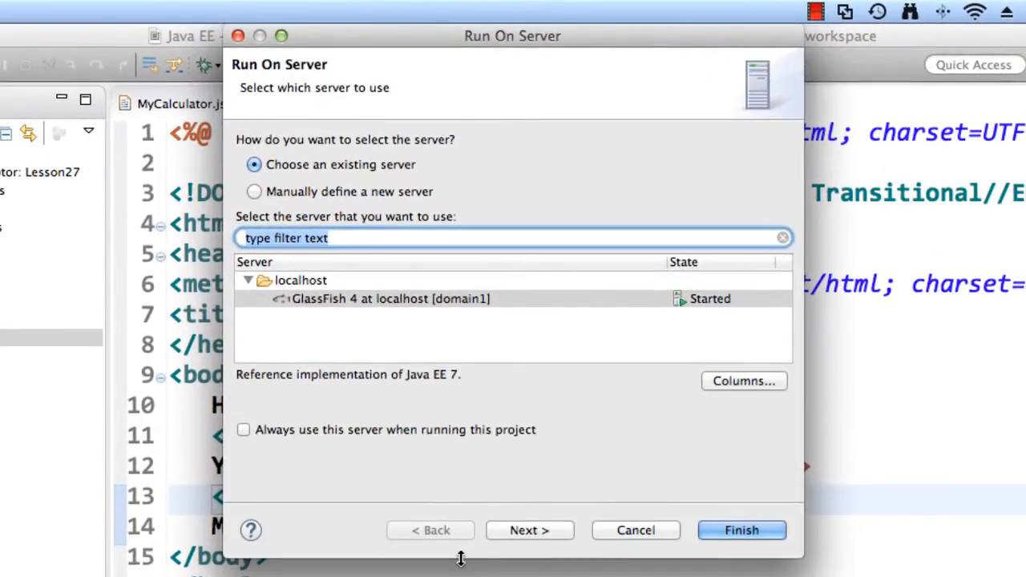
# Choose GlassFish 4 at localhost, always use it for this project, and finish
pyautogui.click(391, 298)
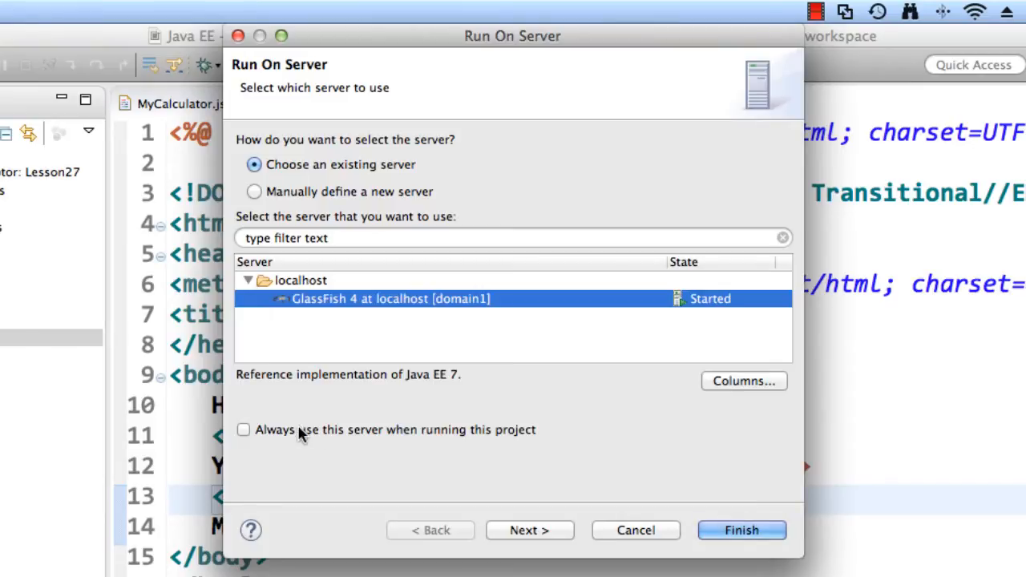
pyautogui.click(244, 429)
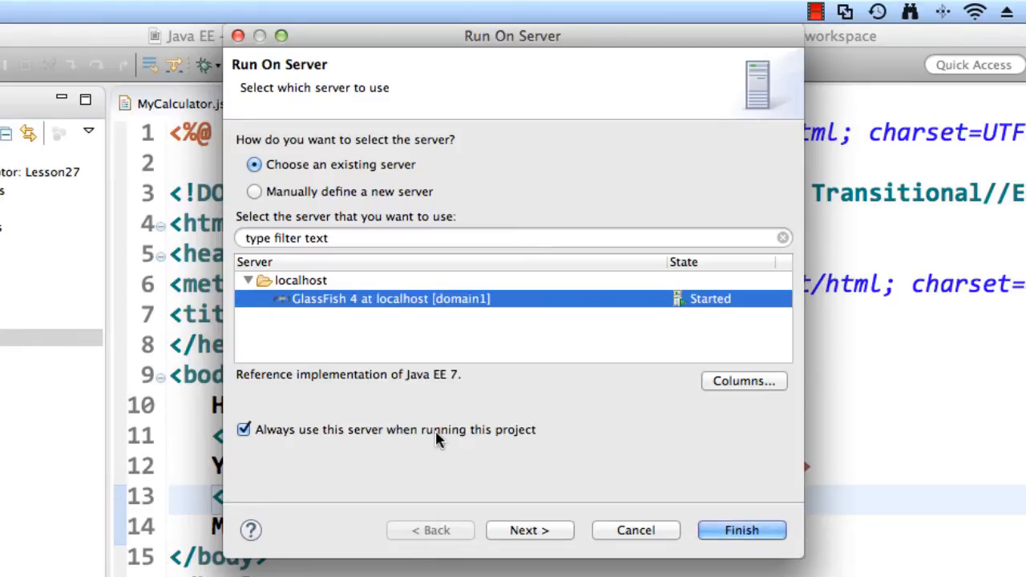
pyautogui.click(740, 528)
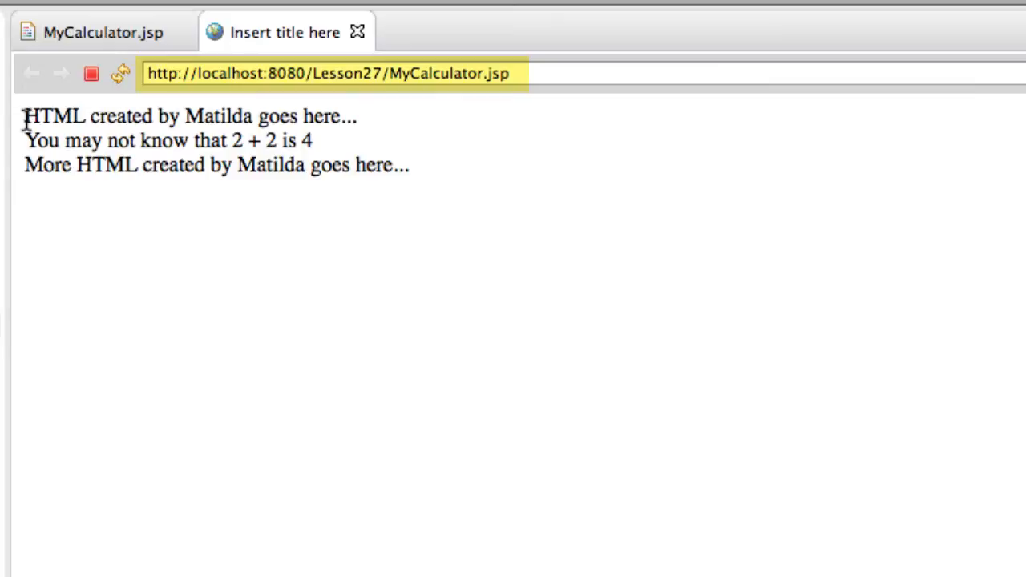
# Highlight the rendered output line stating that 2 + 2 is 4
pyautogui.doubleClick(76, 141)
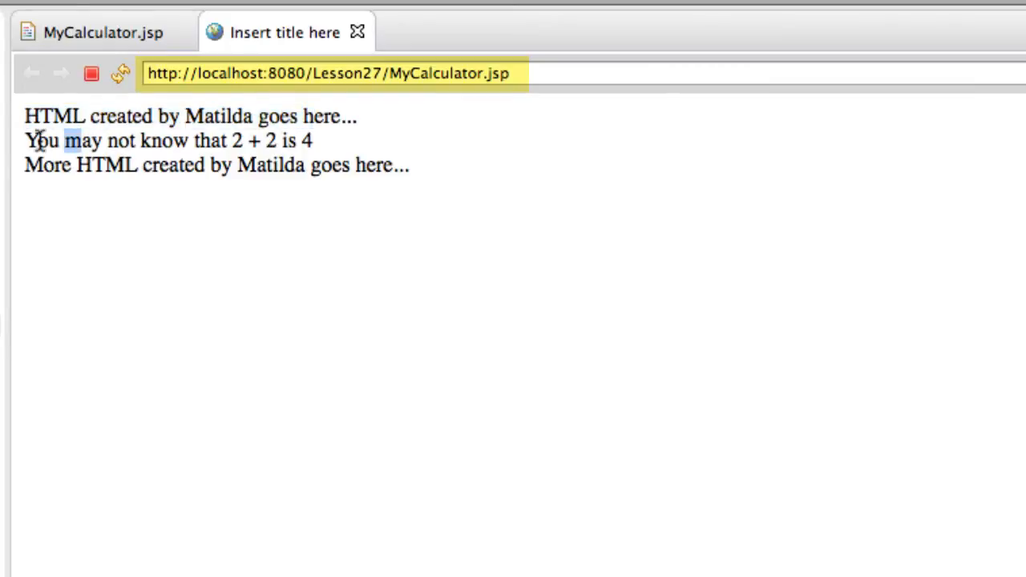
pyautogui.tripleClick(160, 141)
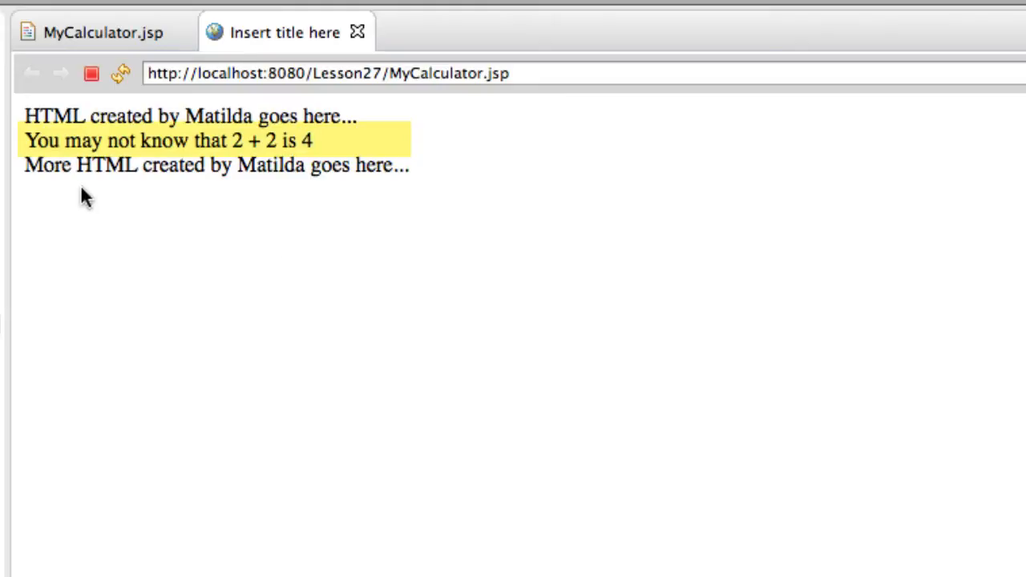
pyautogui.moveTo(51, 249)
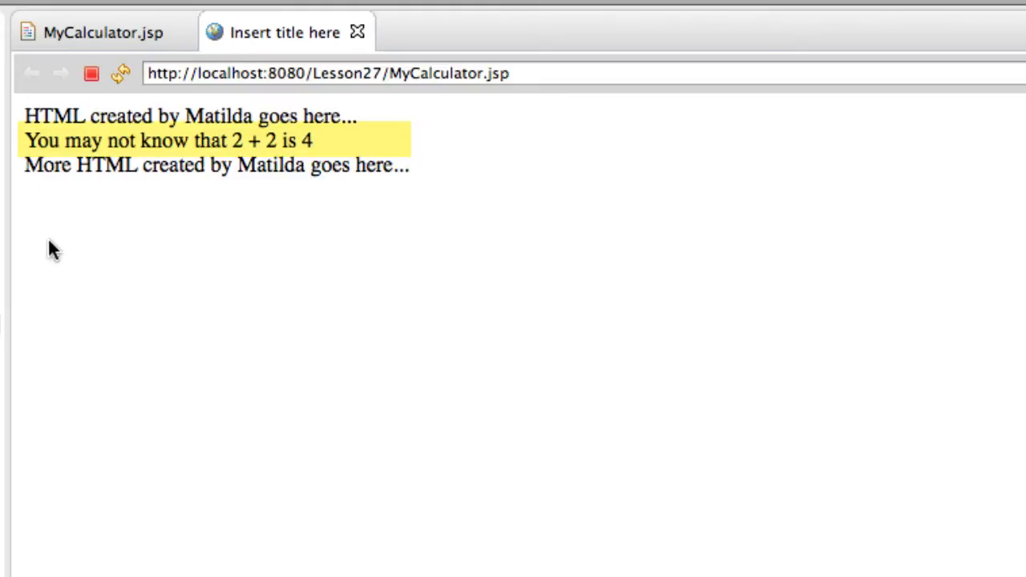
pyautogui.moveTo(62, 257)
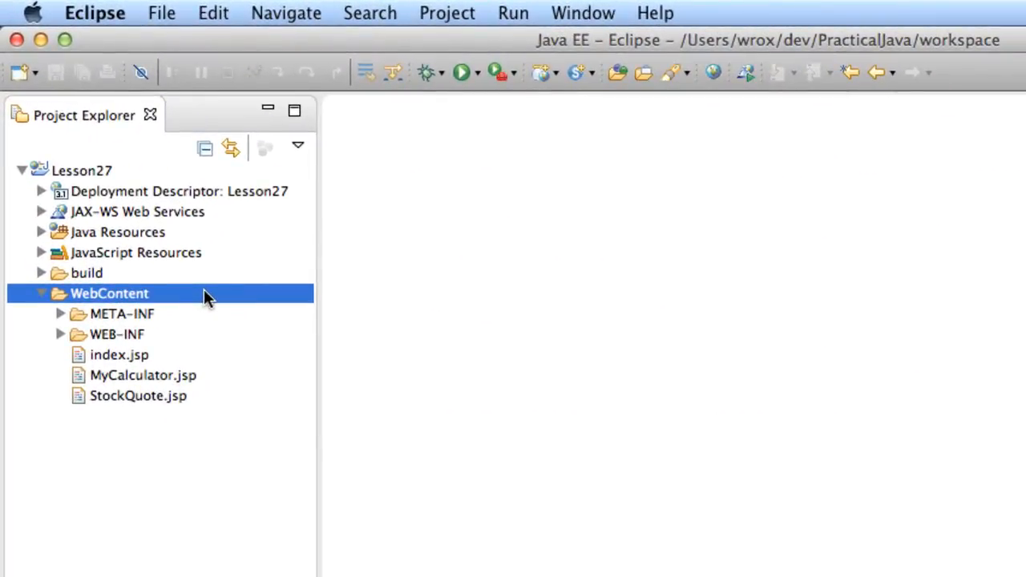
# Start the New JSP File wizard from the WebContent folder's context menu
pyautogui.rightClick(109, 293)
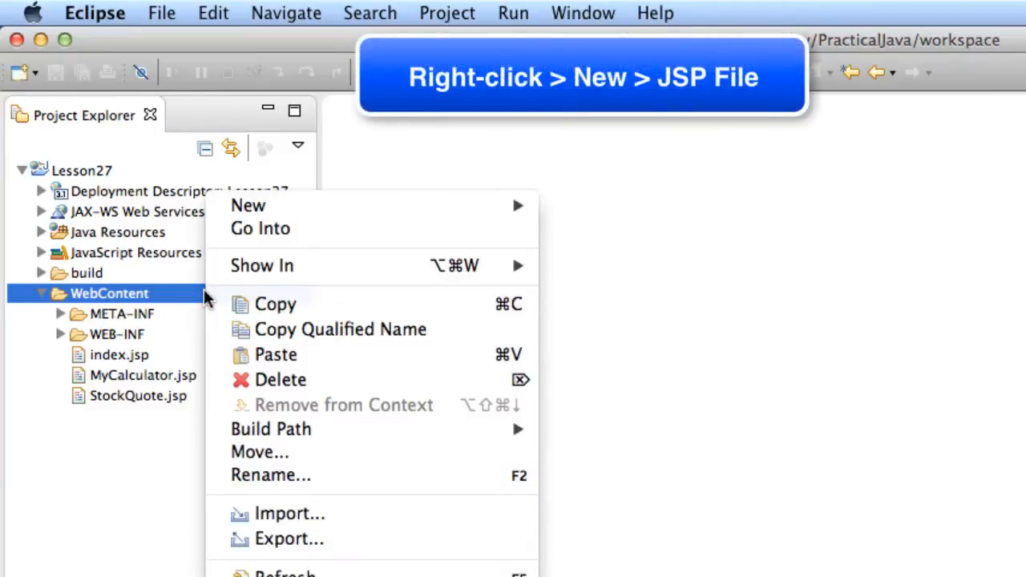
pyautogui.moveTo(320, 228)
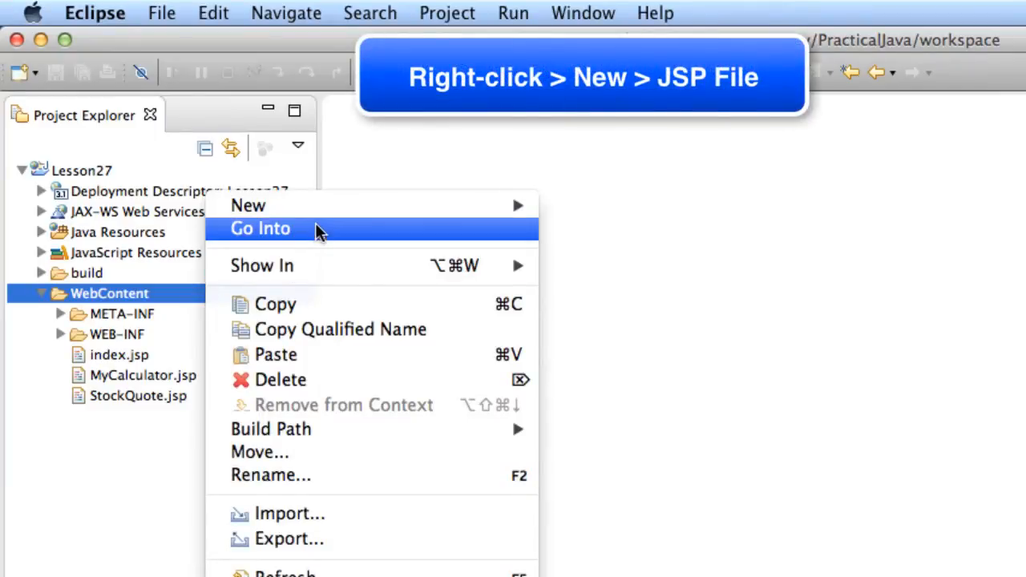
pyautogui.moveTo(248, 205)
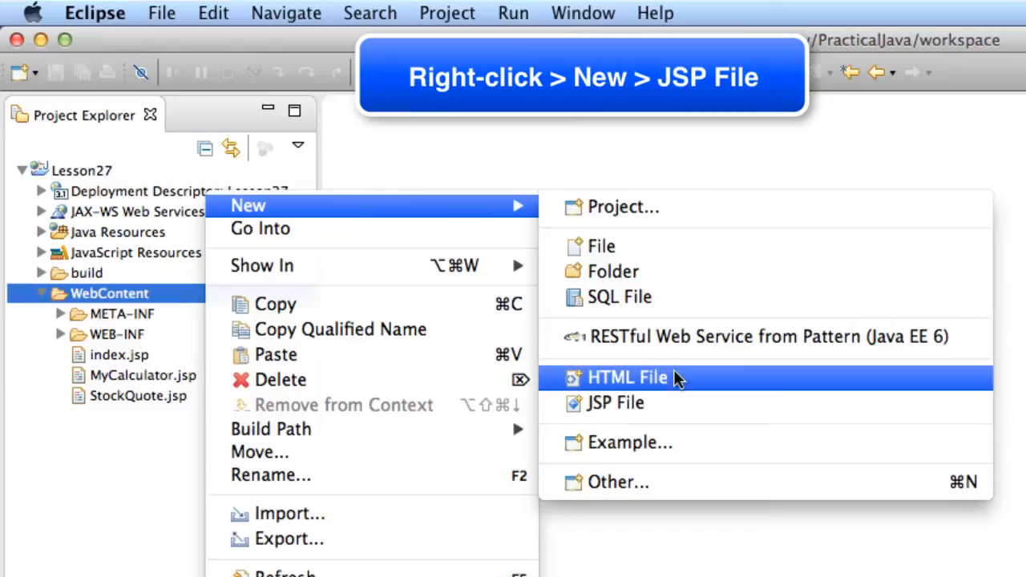
pyautogui.moveTo(729, 404)
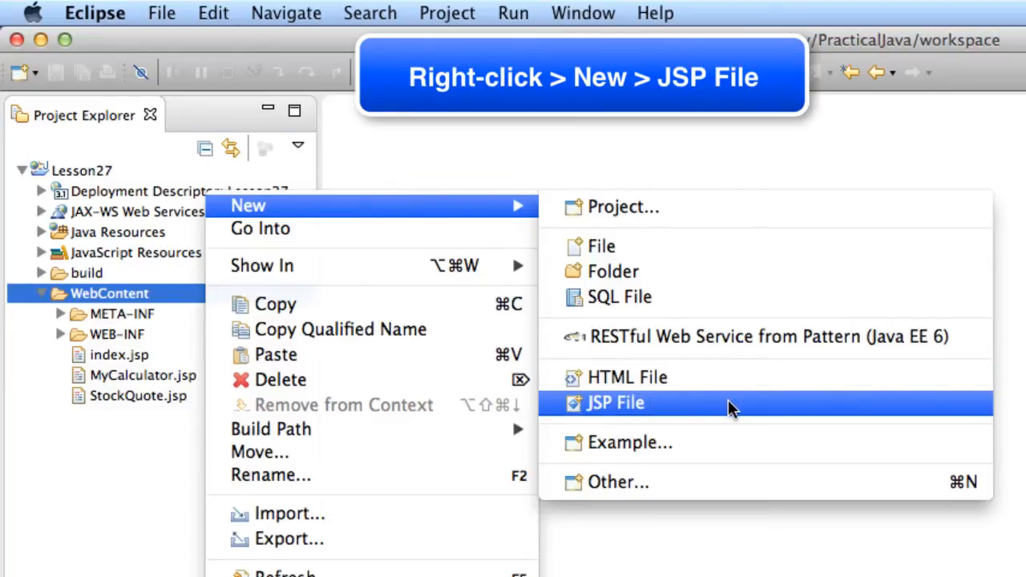
pyautogui.click(615, 402)
pyautogui.write('looper.jsp')
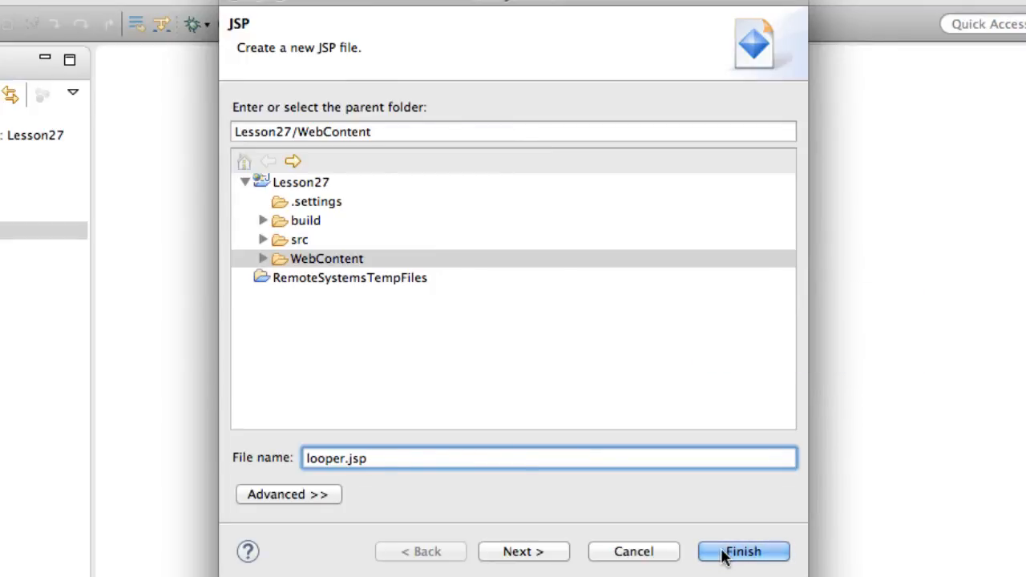
# Finish the wizard to create looper.jsp in Lesson27/WebContent
pyautogui.click(742, 551)
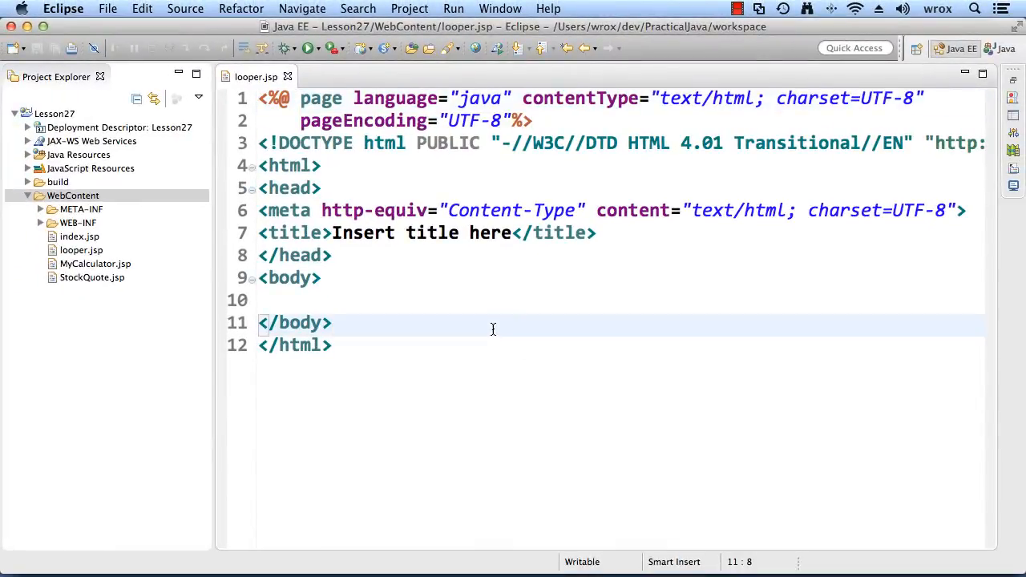
# Replace looper.jsp's content with the Looper Demo markup and the 1-to-10 for-loop scriptlet
pyautogui.press('cmd+a')
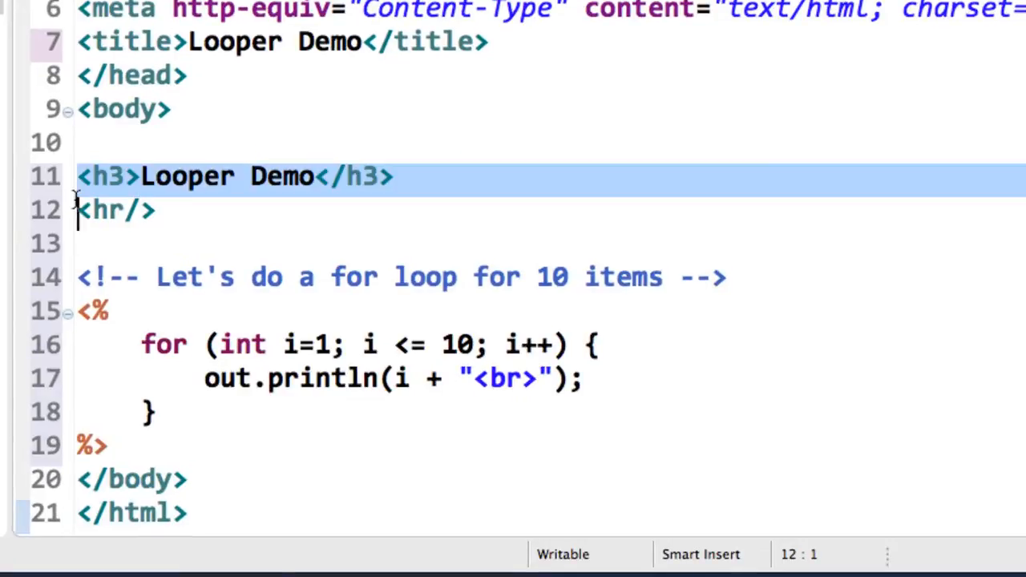
pyautogui.click(109, 210)
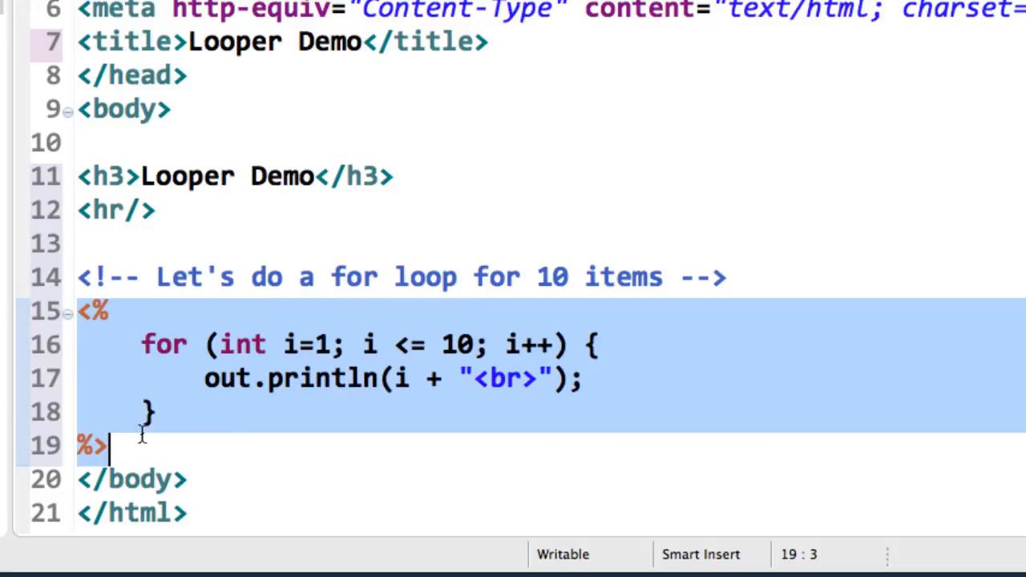
pyautogui.moveTo(375, 447)
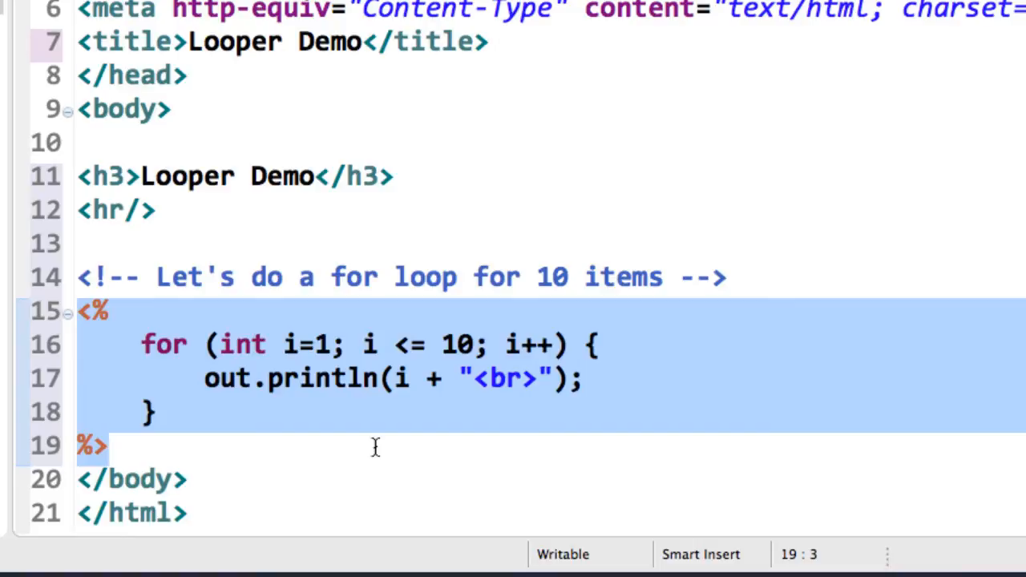
pyautogui.click(111, 445)
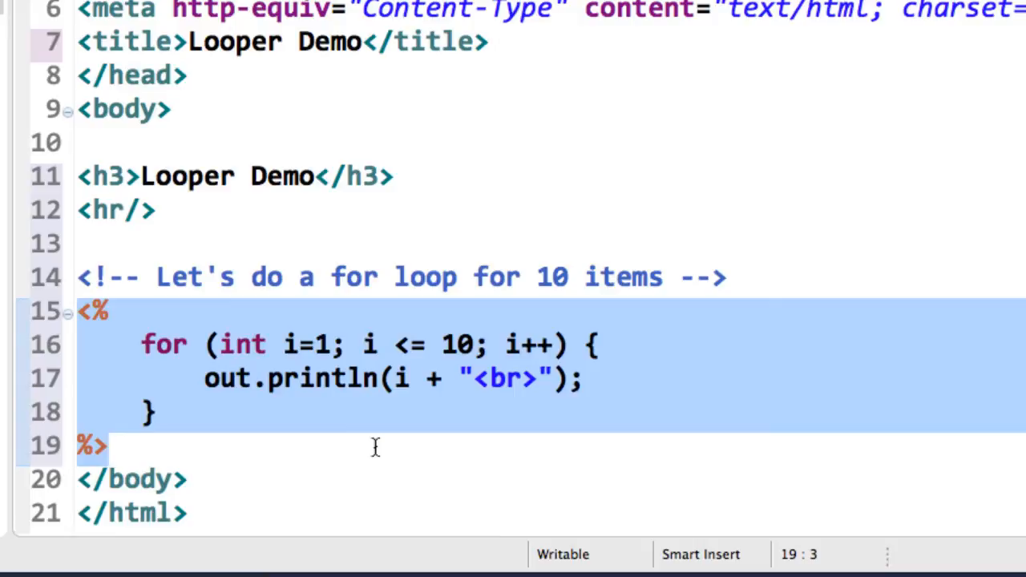
pyautogui.click(112, 446)
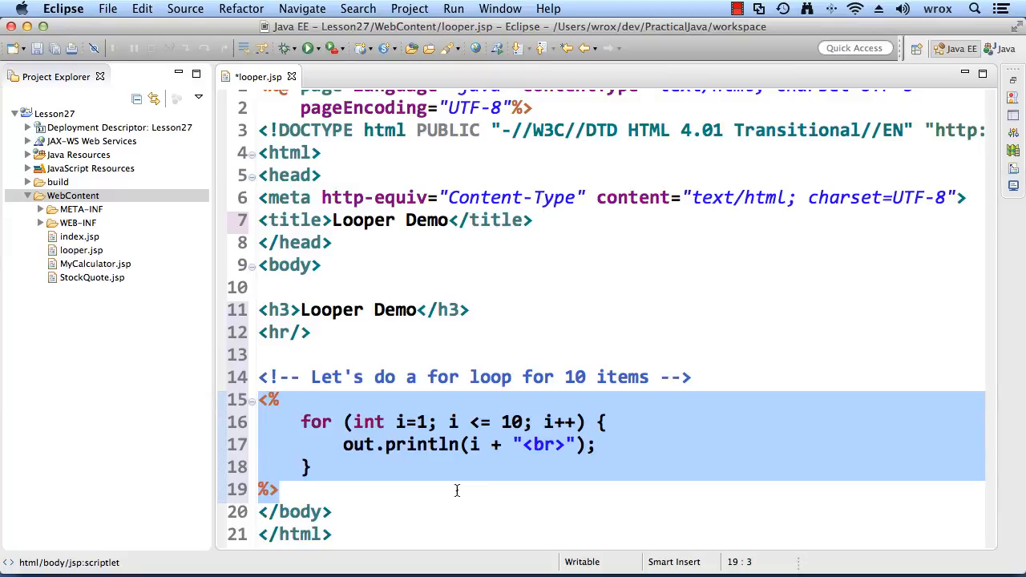
pyautogui.moveTo(404, 449)
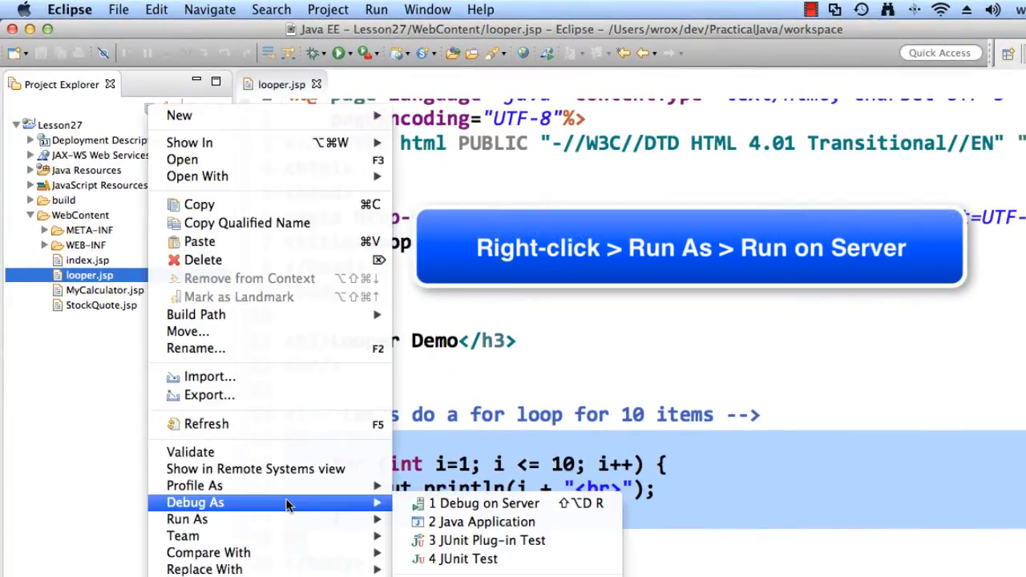
pyautogui.moveTo(186, 519)
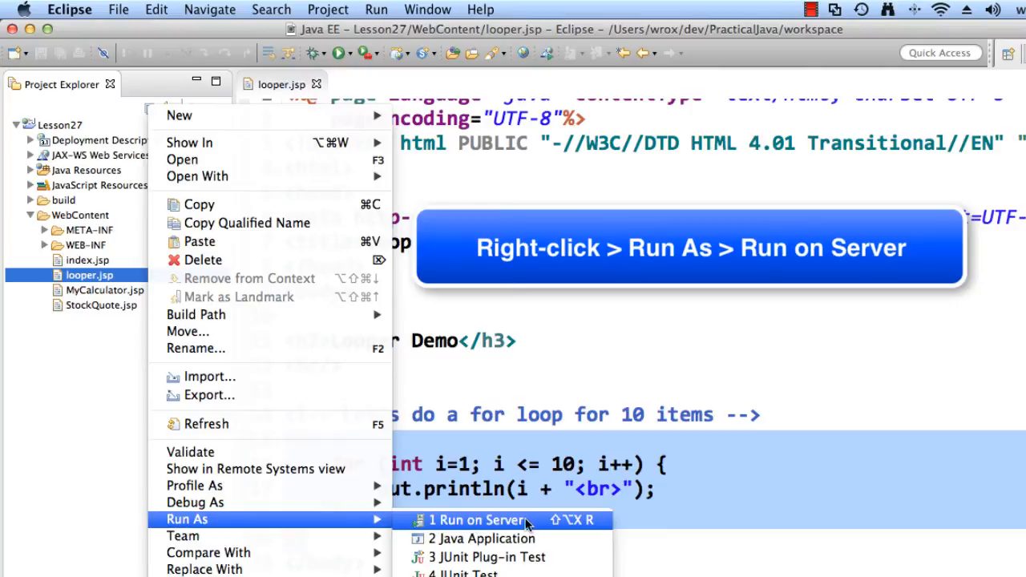
pyautogui.moveTo(527, 524)
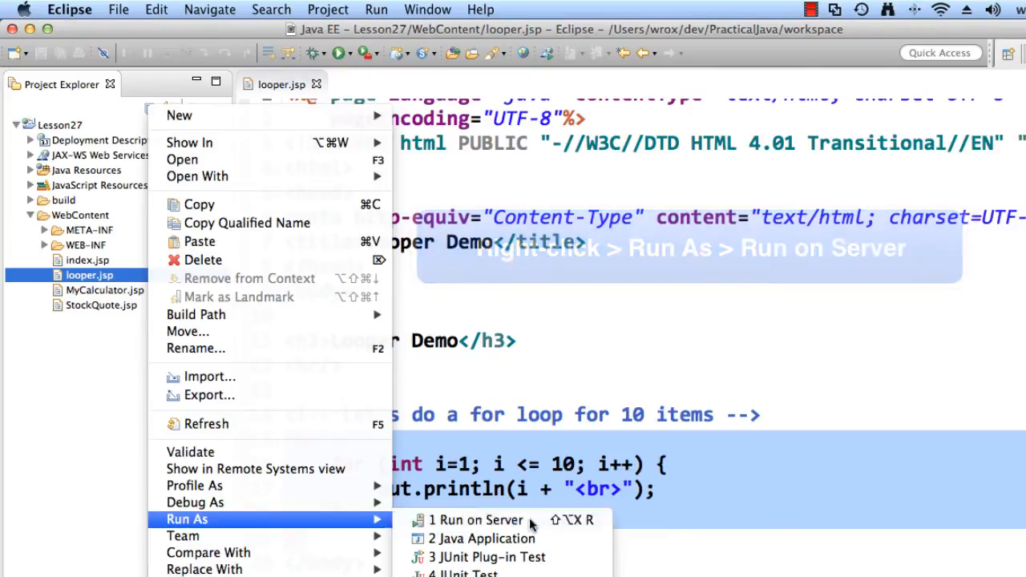
# Run looper.jsp on the server
pyautogui.click(478, 519)
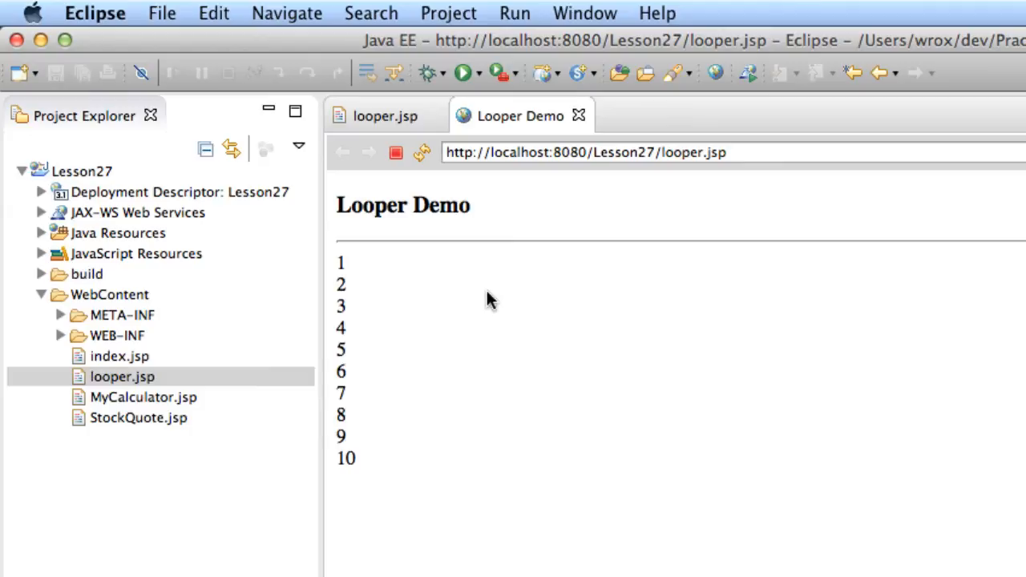
# Highlight the printed numbers 1 to 10 in the internal browser output
pyautogui.moveTo(337, 262); pyautogui.dragTo(388, 416)
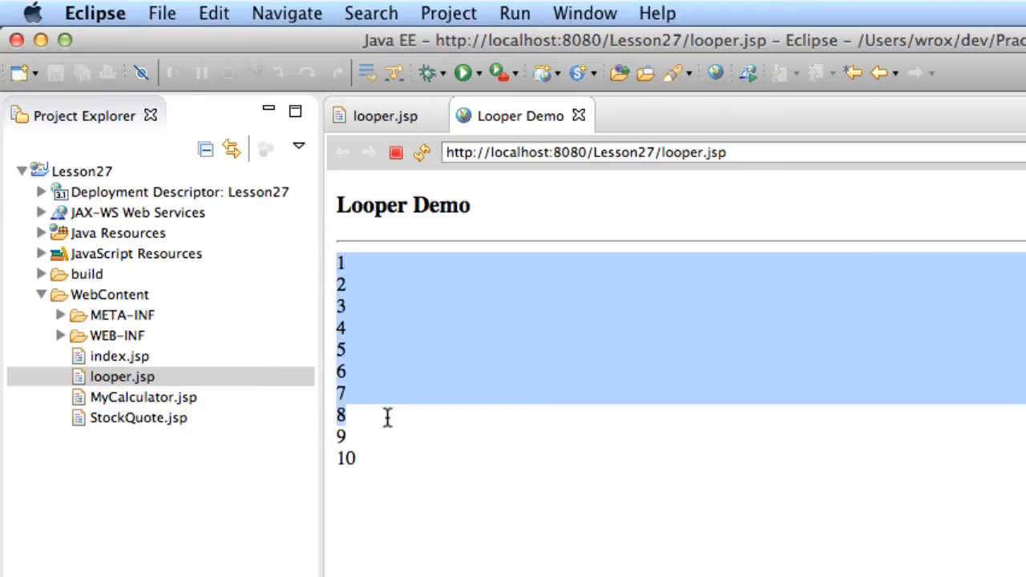